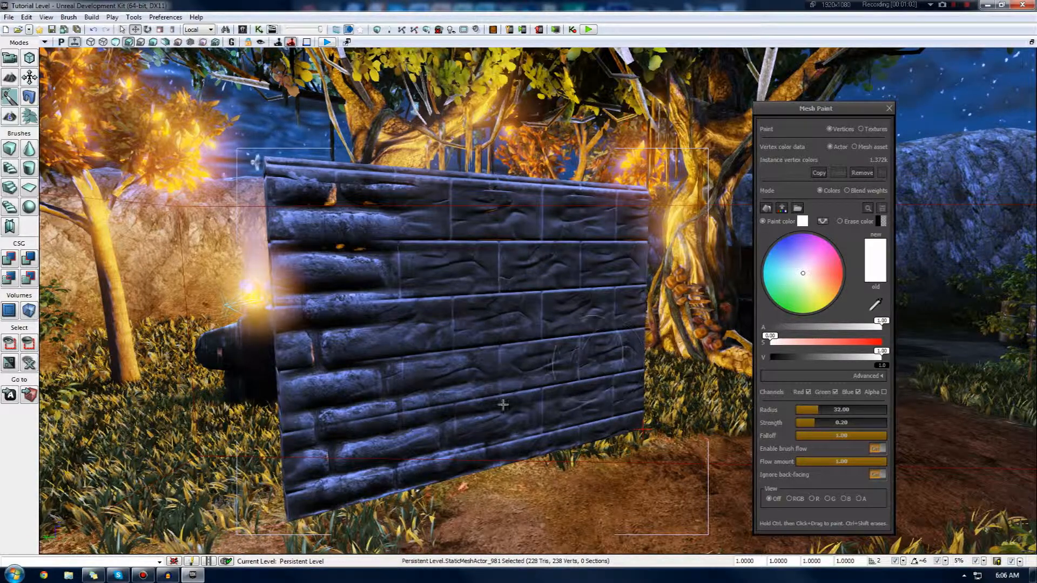
mouse_move(479, 224)
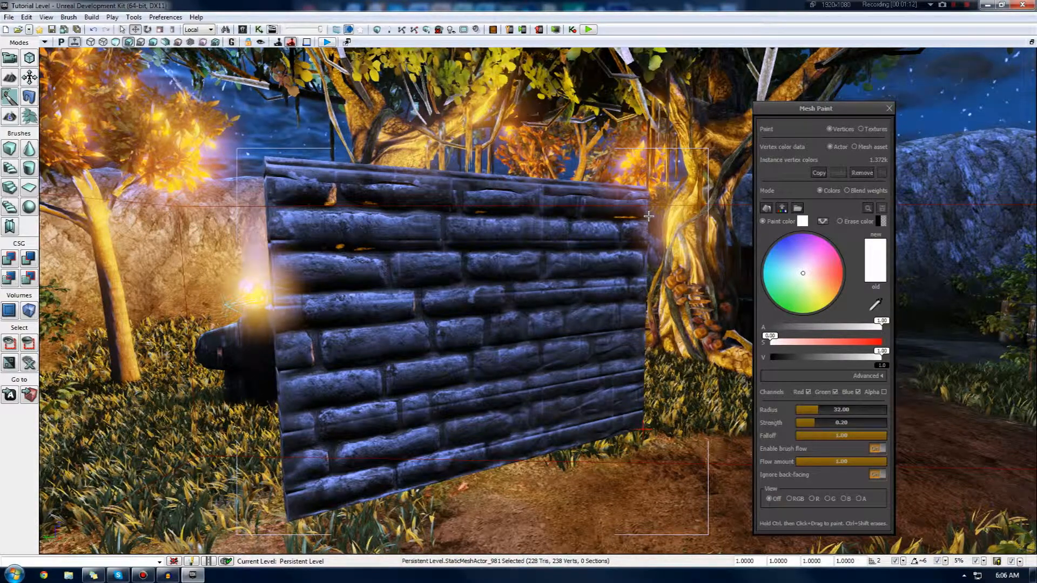
- Open the wall's Vertex1 material to view its lerp blending network
left_click(862, 173)
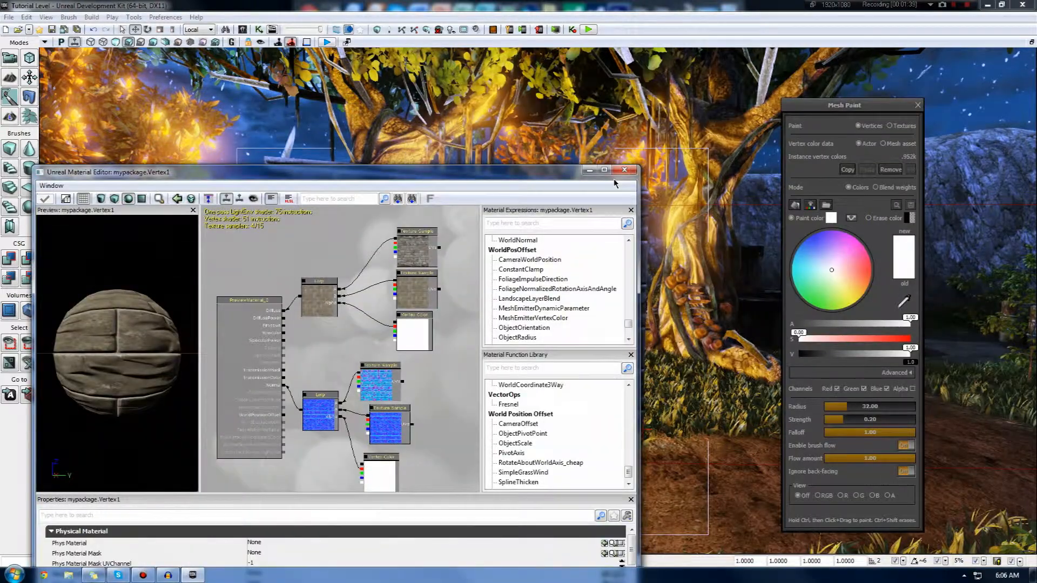
left_click(623, 171)
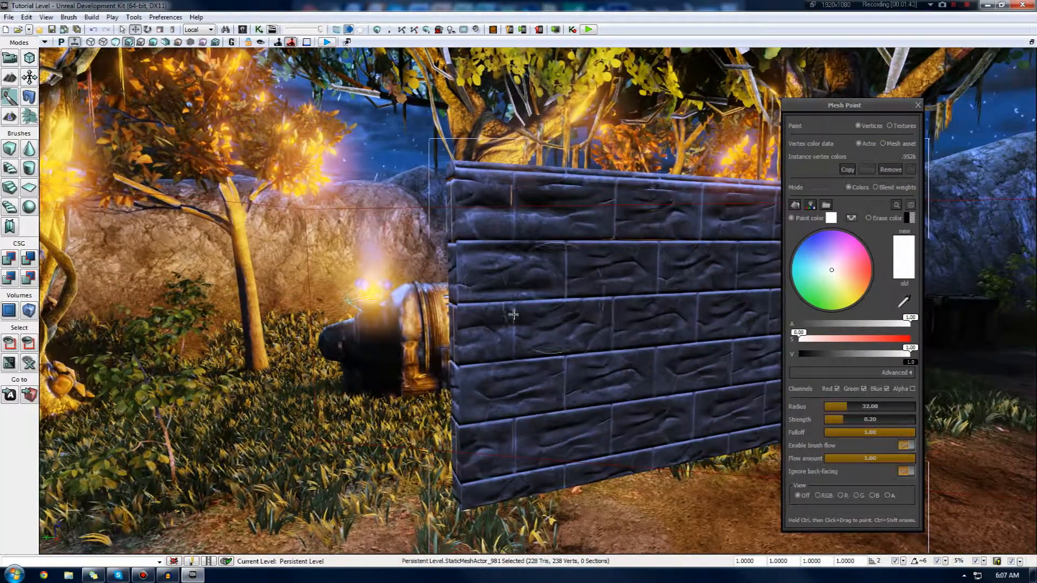
mouse_move(542, 282)
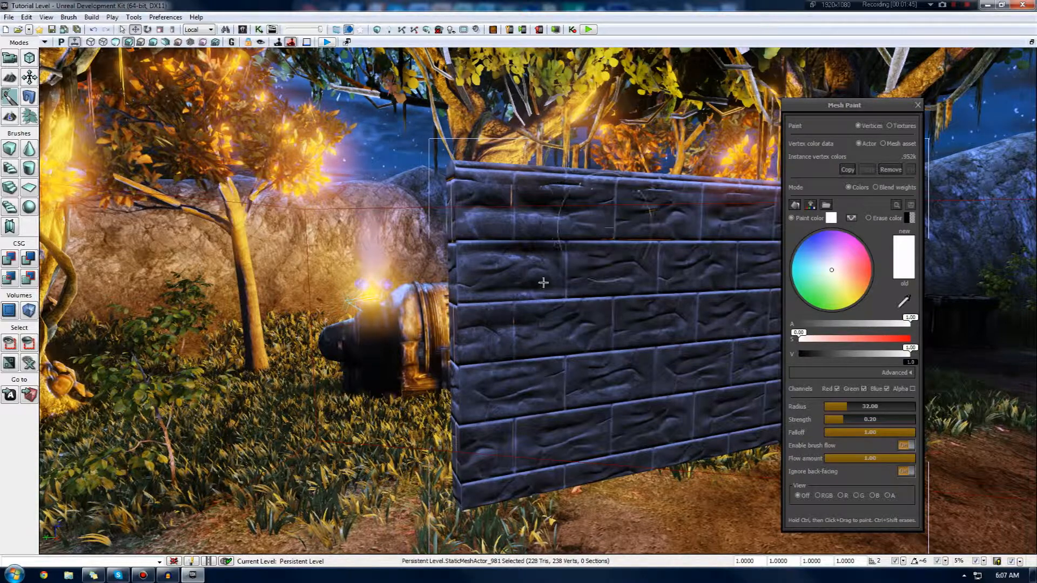
mouse_move(603, 324)
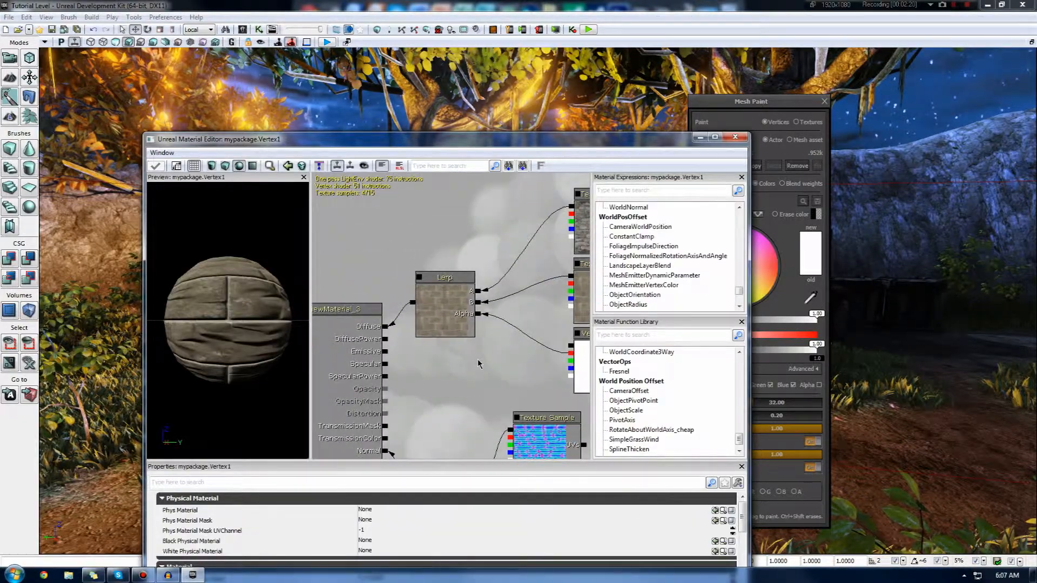
left_click(444, 311)
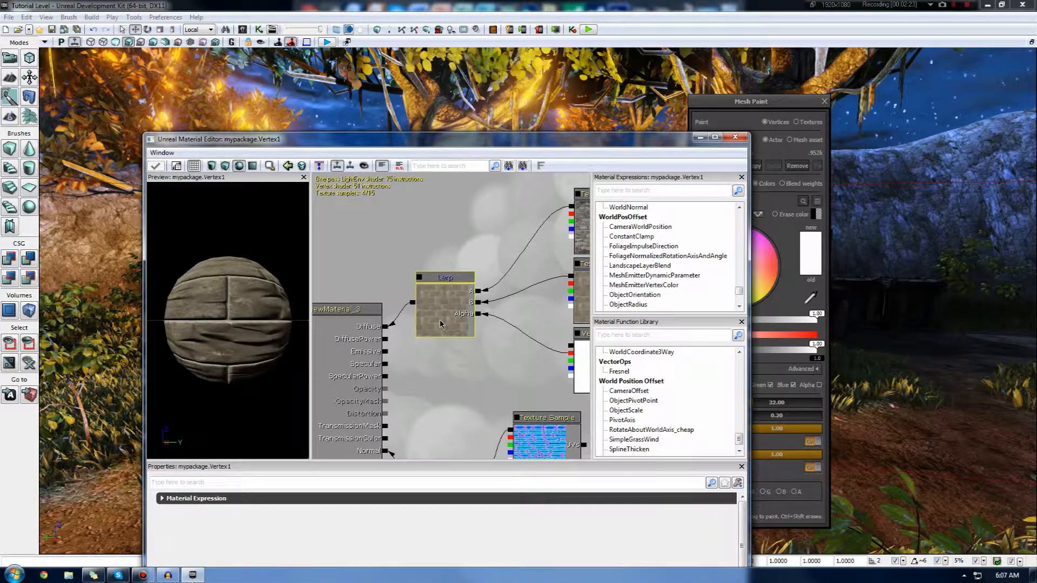
left_click(444, 300)
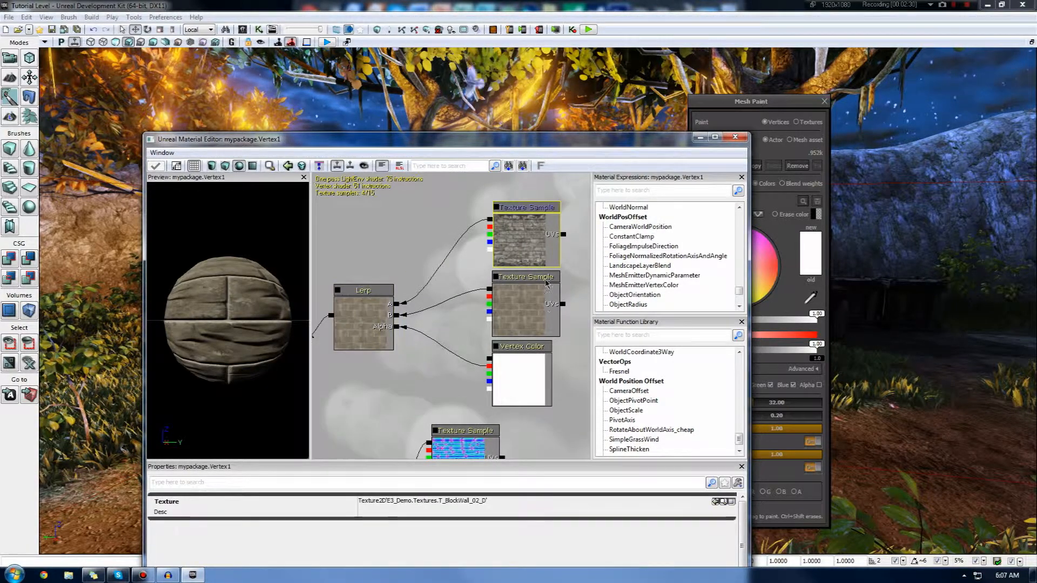
left_click(521, 277)
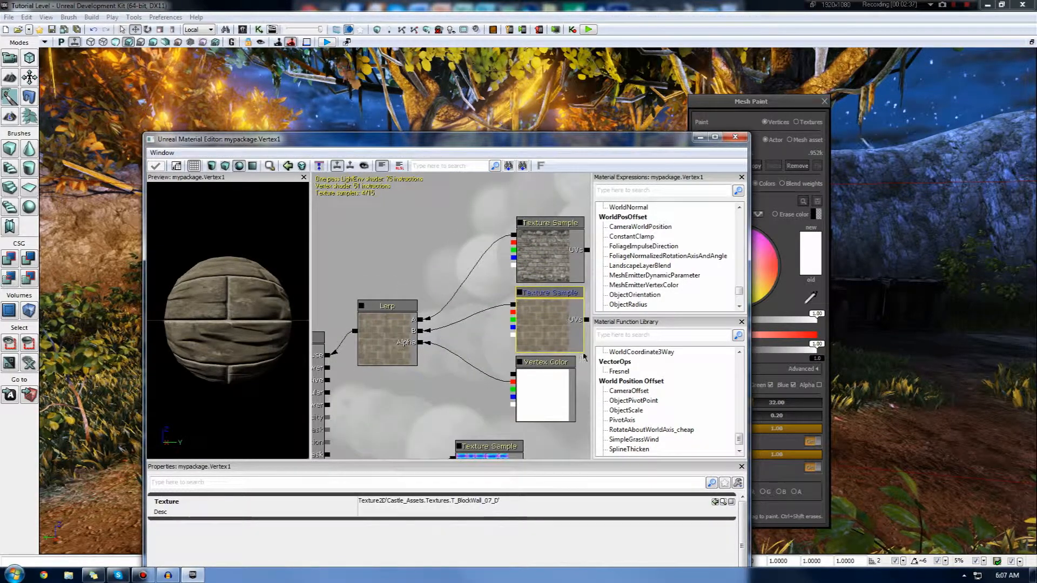
left_click(549, 289)
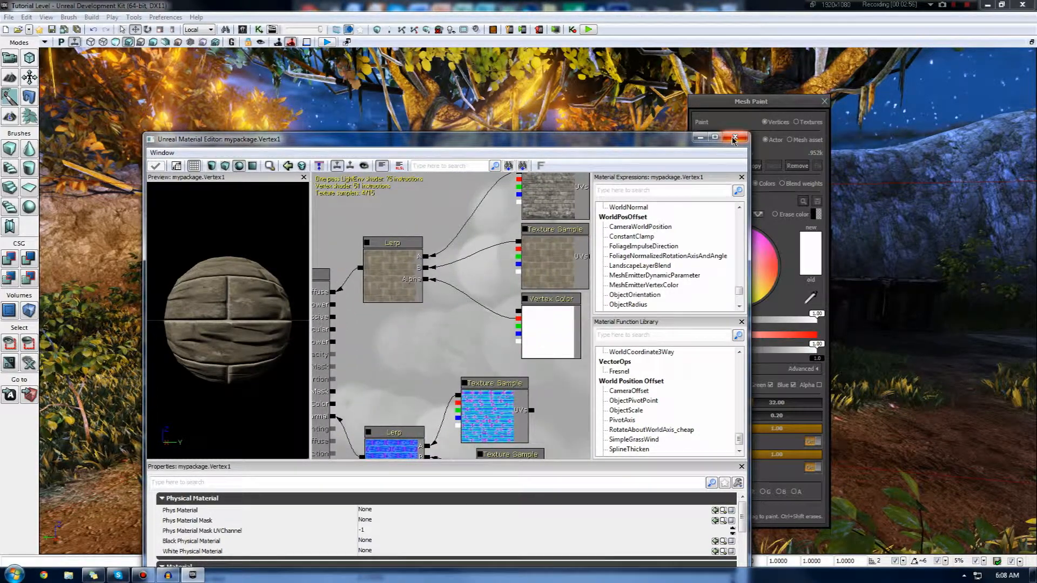
- Close Vertex1 and create a new material named VertexTest in mypackage
left_click(734, 139)
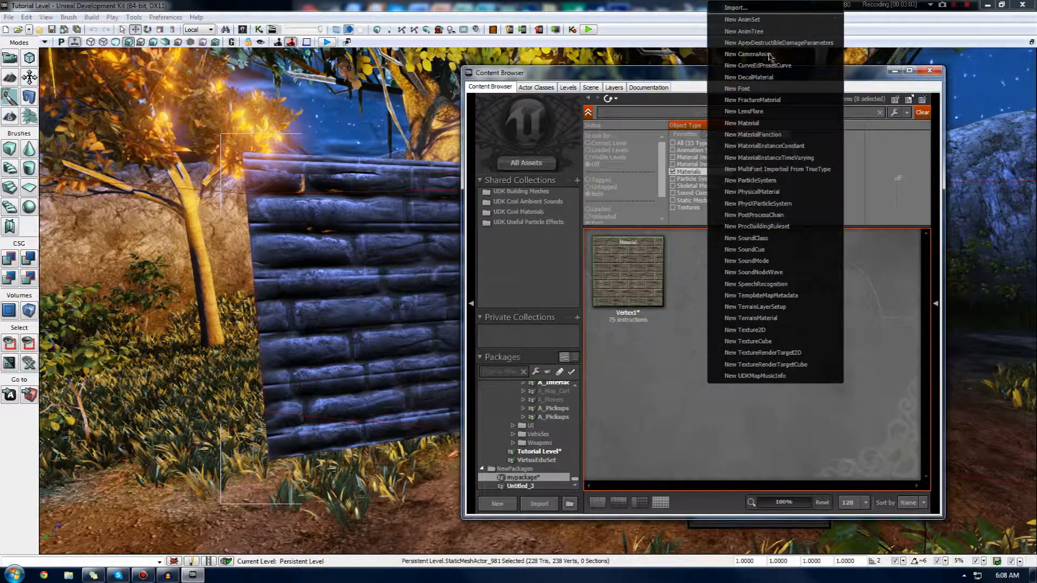
mouse_move(742, 123)
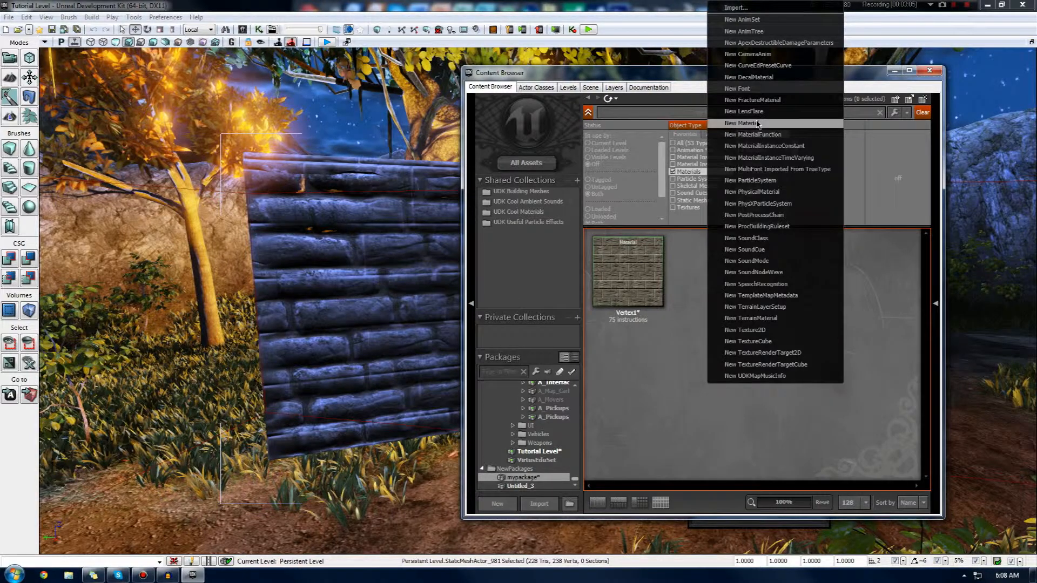
left_click(742, 123)
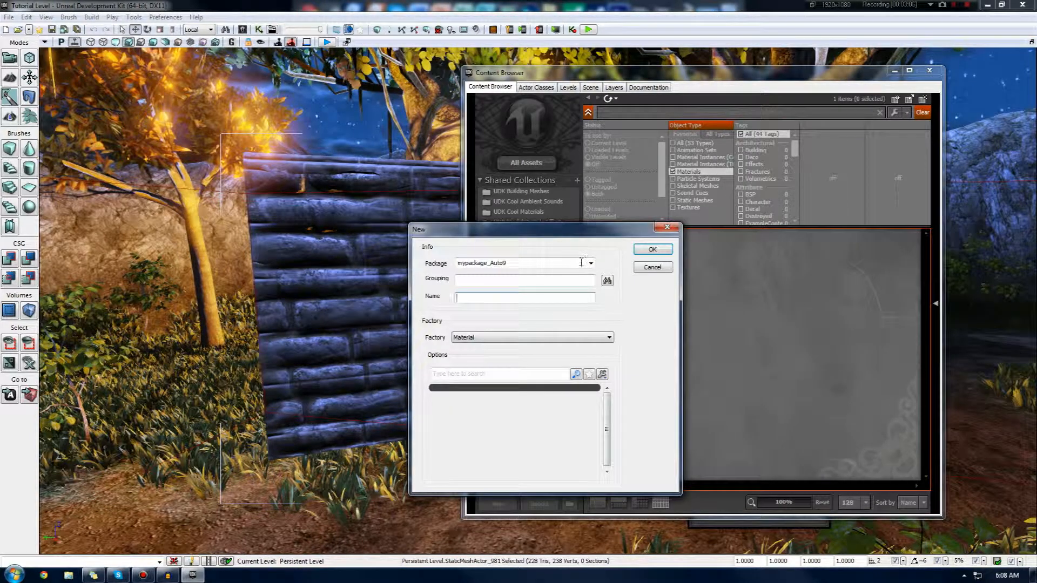
type("VertexTe")
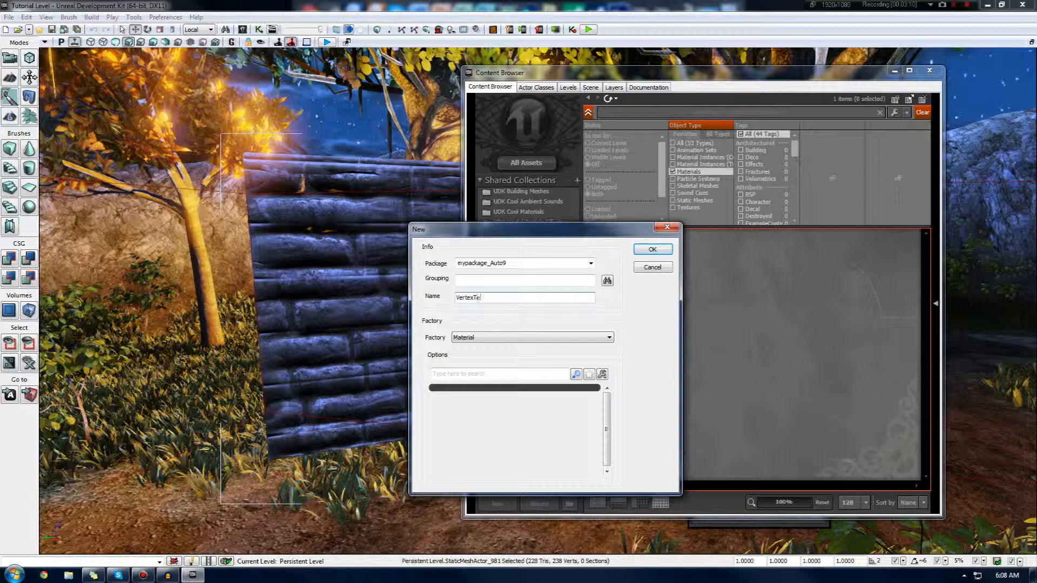
left_click(652, 250)
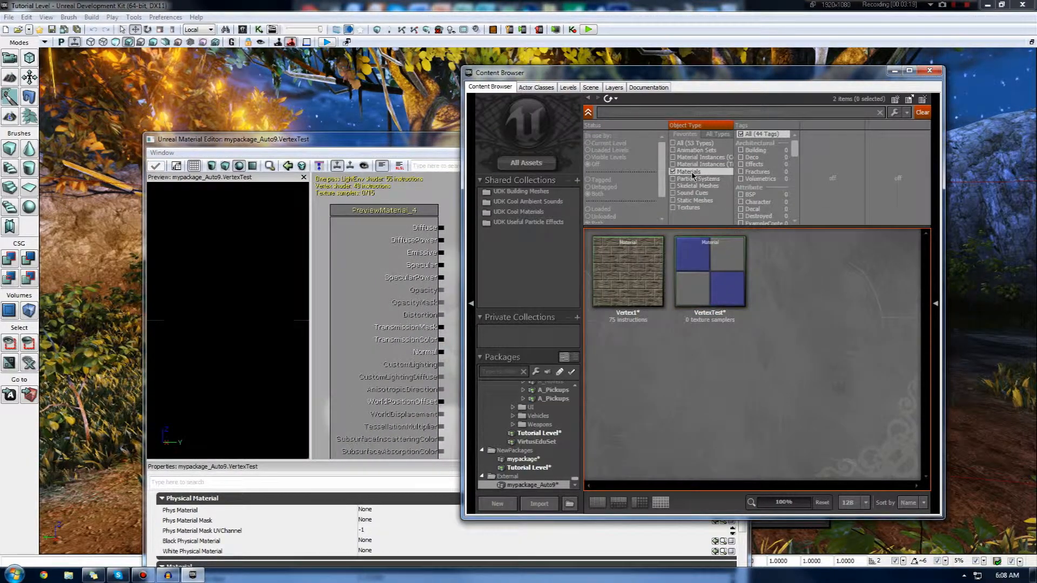
- Filter the Content Browser to textures matching 'wall' and add T_BlockWall_02_D as a Texture Sample
left_click(674, 207)
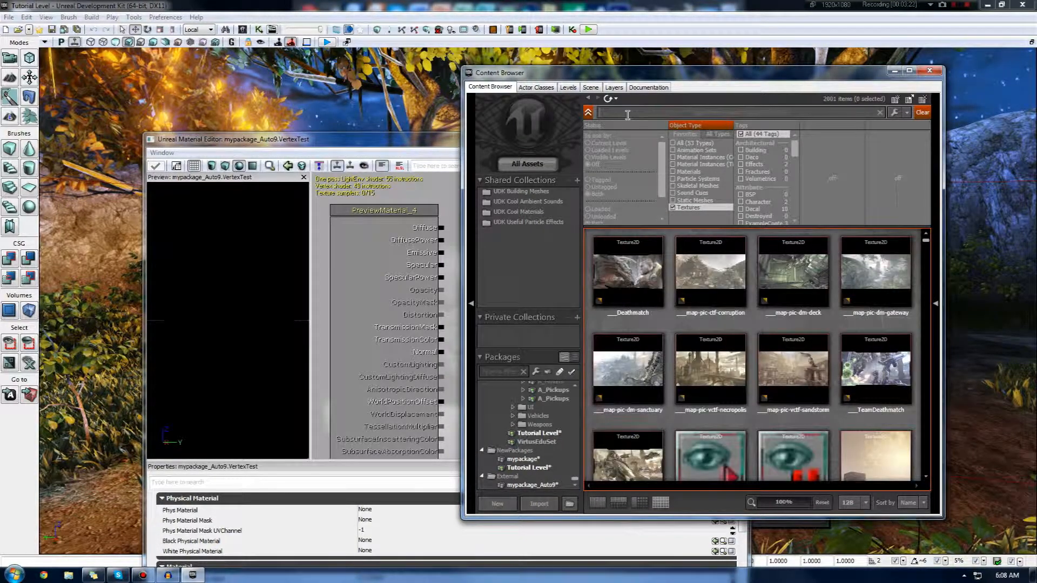
type("tra")
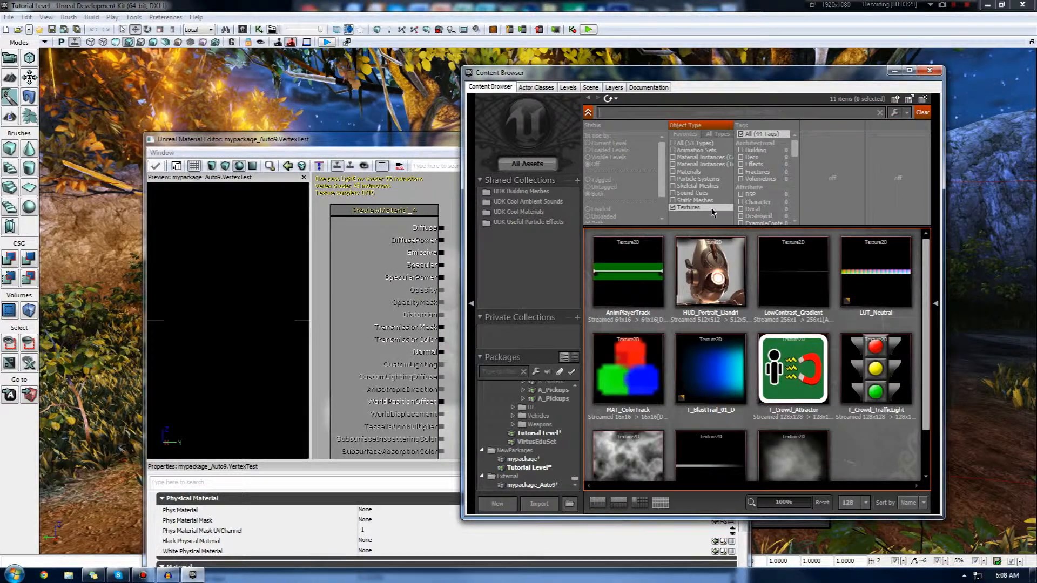
type("wall")
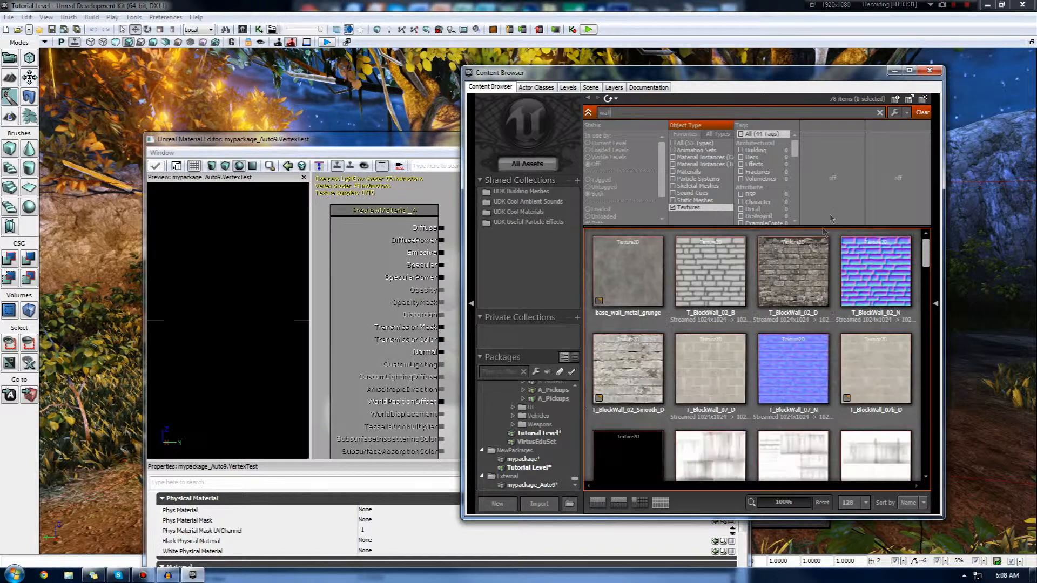
left_click(793, 271)
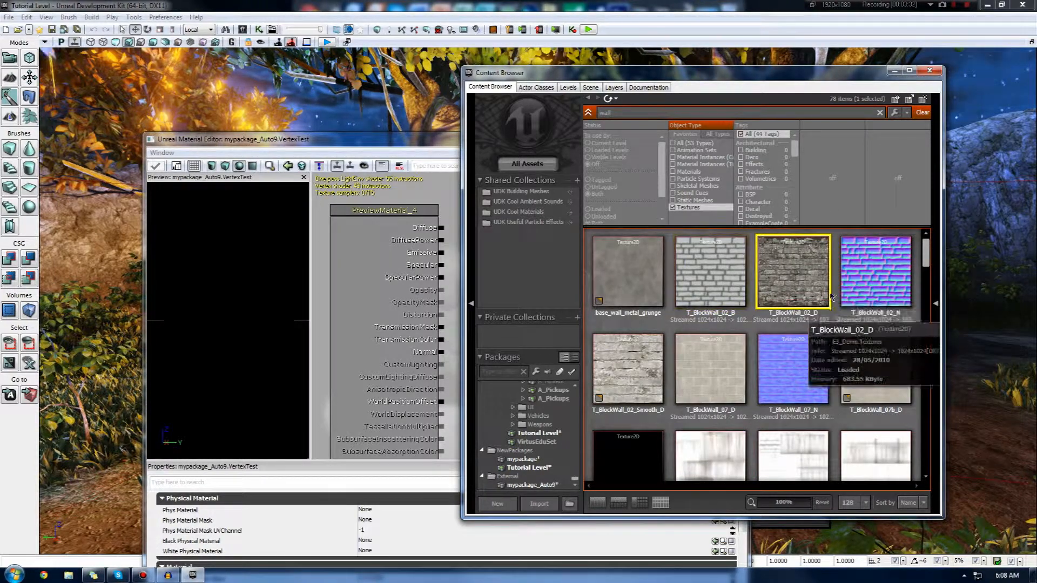
mouse_move(860, 289)
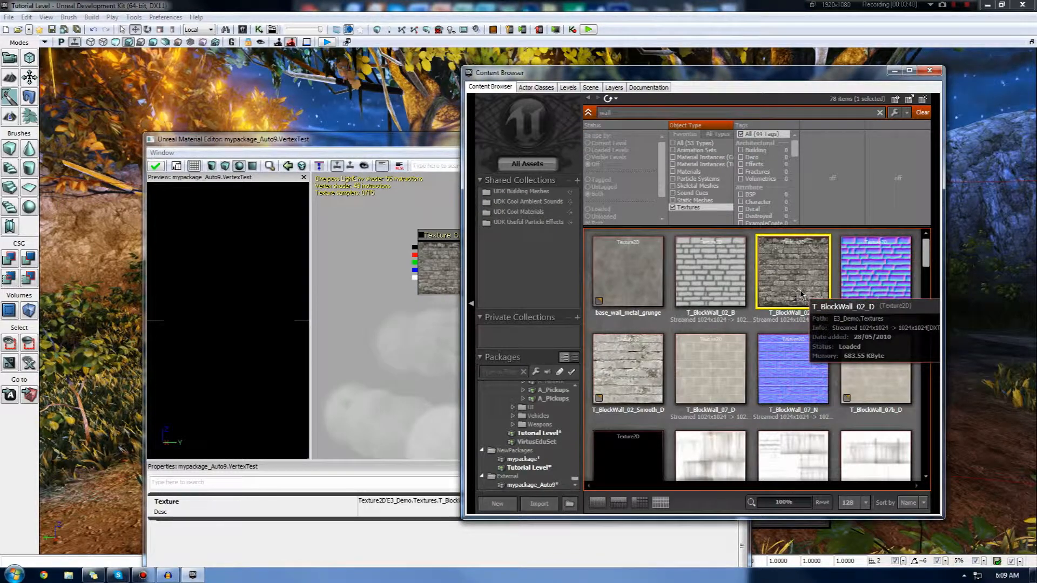
mouse_move(709, 371)
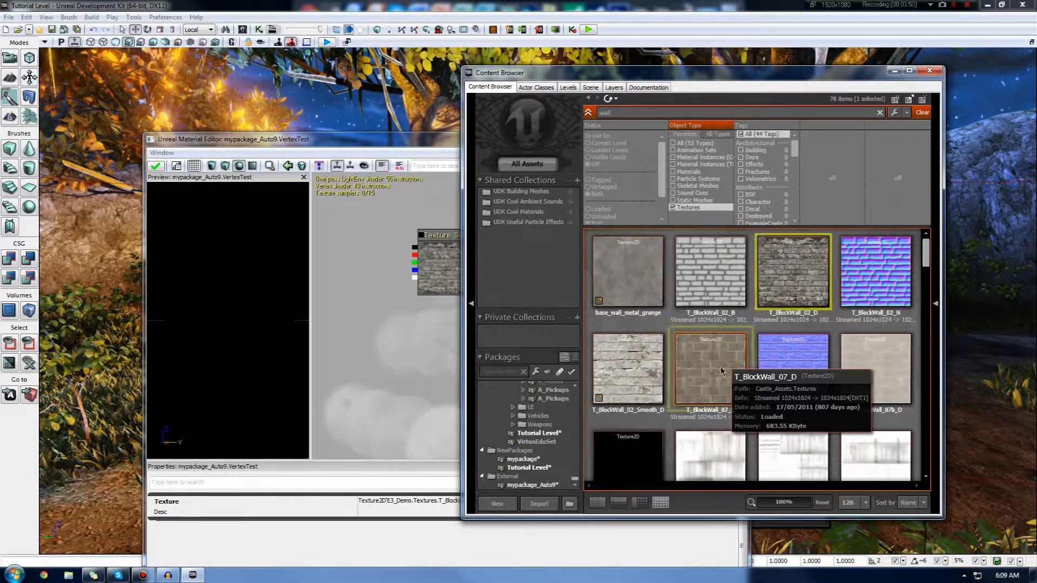
- Add T_BlockWall_07_D and the brick normal maps as Texture Sample nodes in VertexTest
left_click(709, 369)
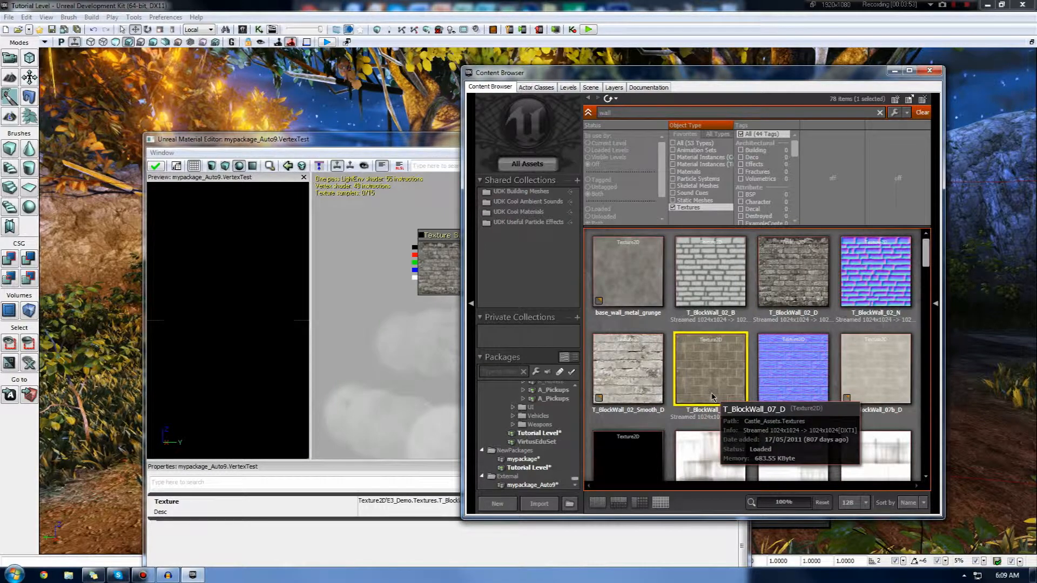
double_click(710, 369)
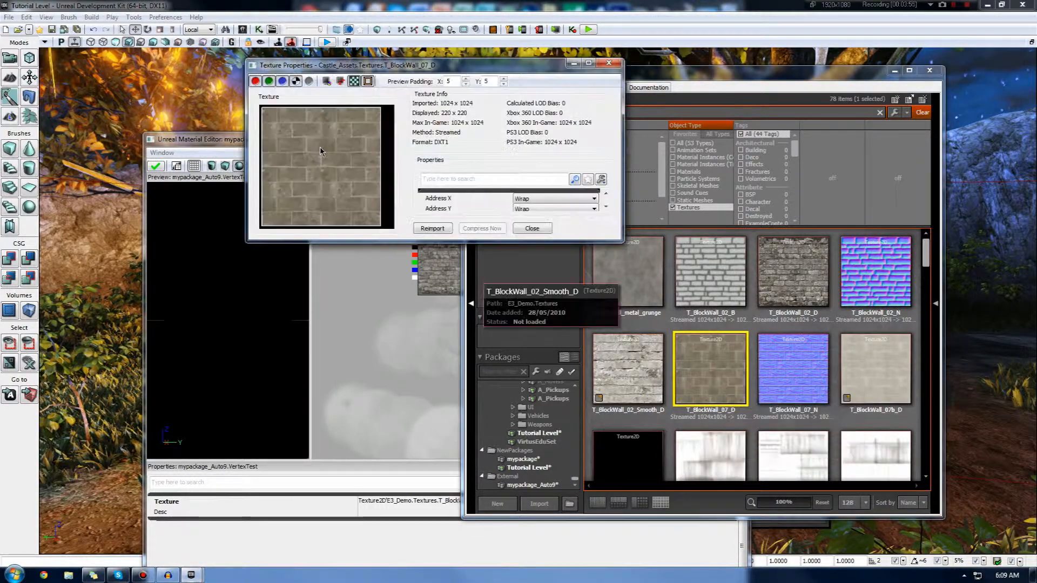
left_click(531, 228)
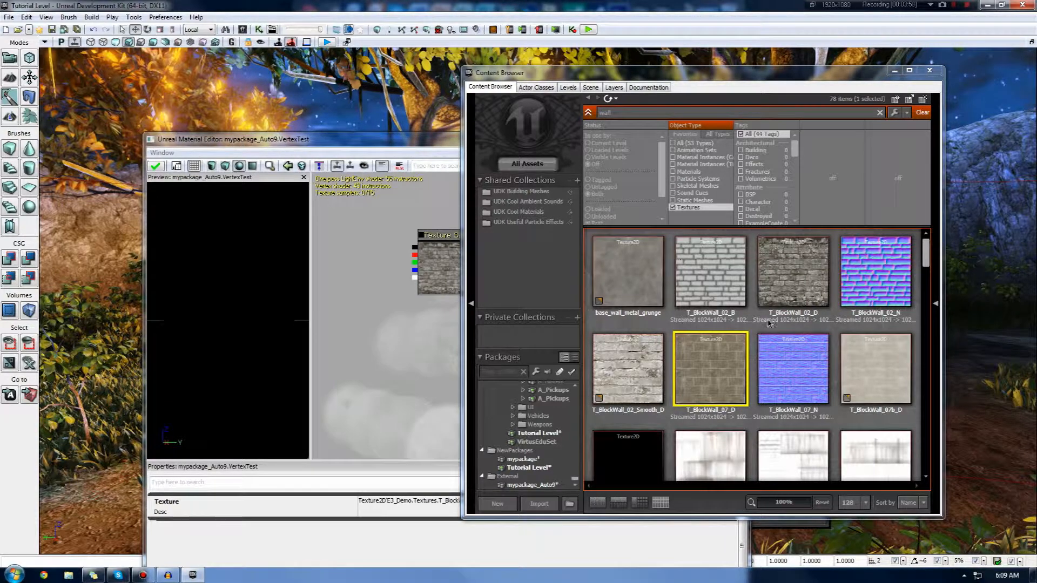
left_click(793, 271)
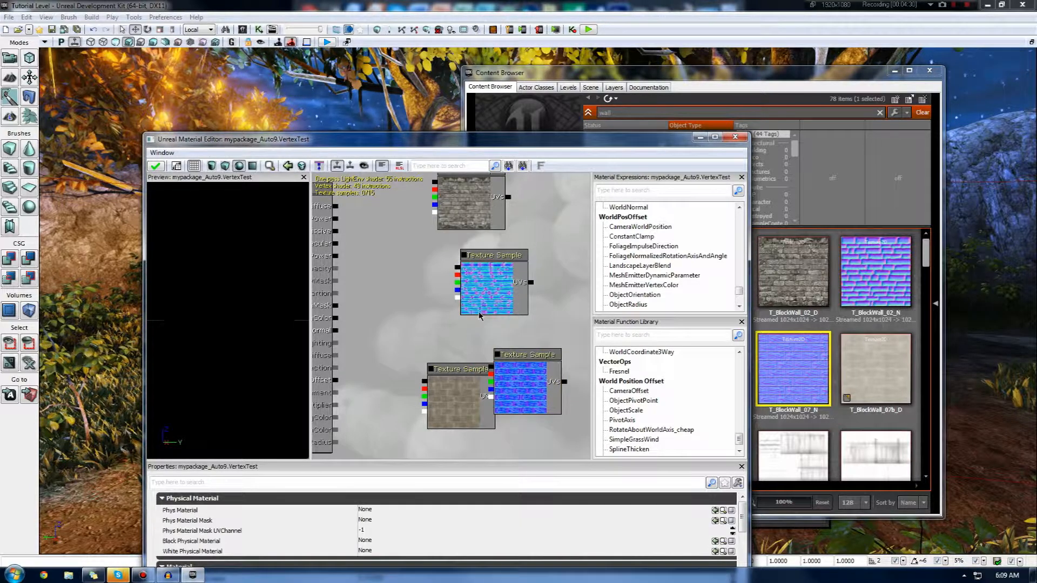
- Add two Lerp (linear interpolate) nodes, feeding one into Diffuse and the other into Normal
left_click(661, 189)
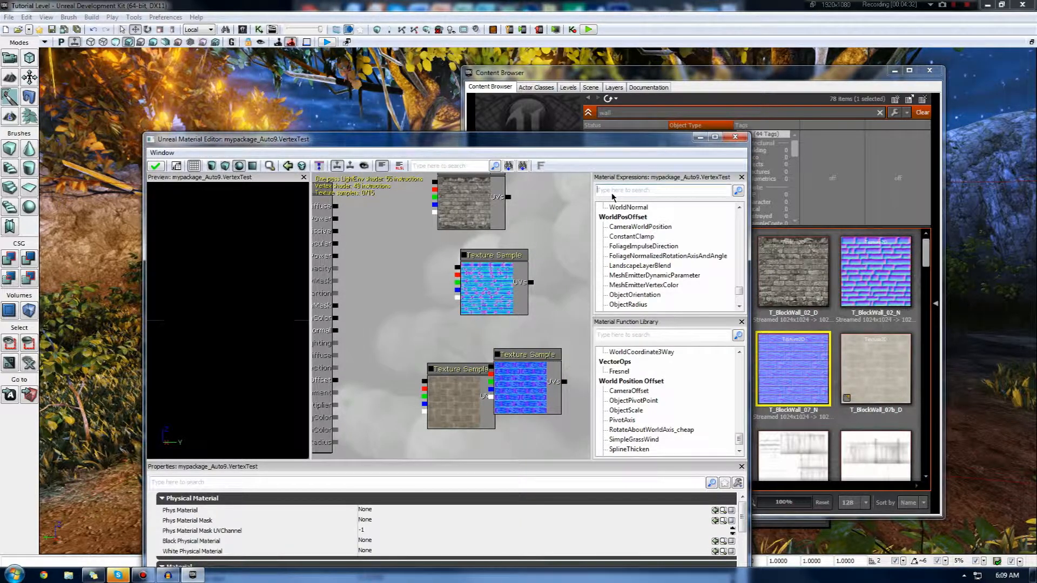
type("lin")
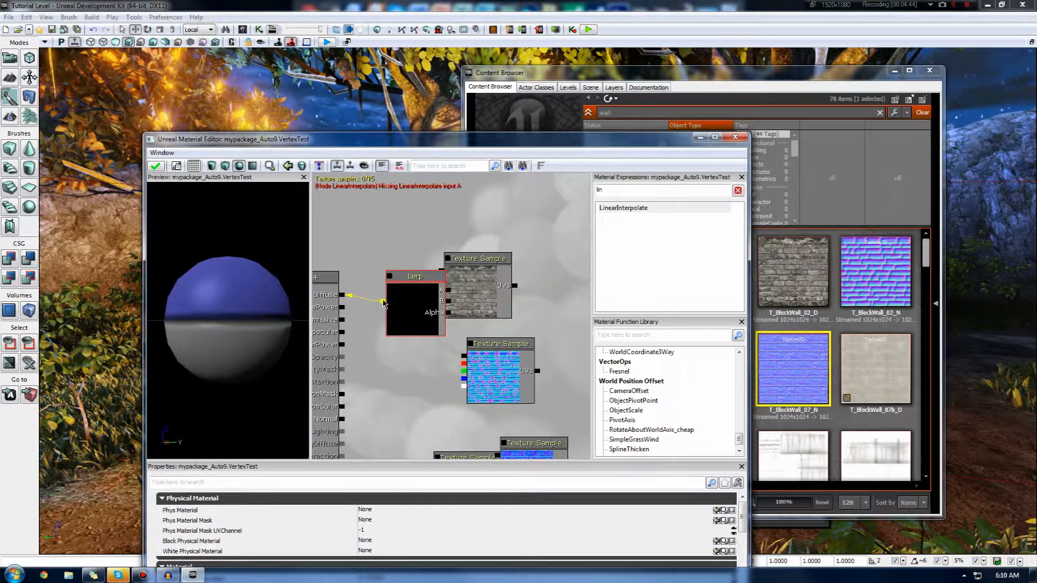
left_click(416, 311)
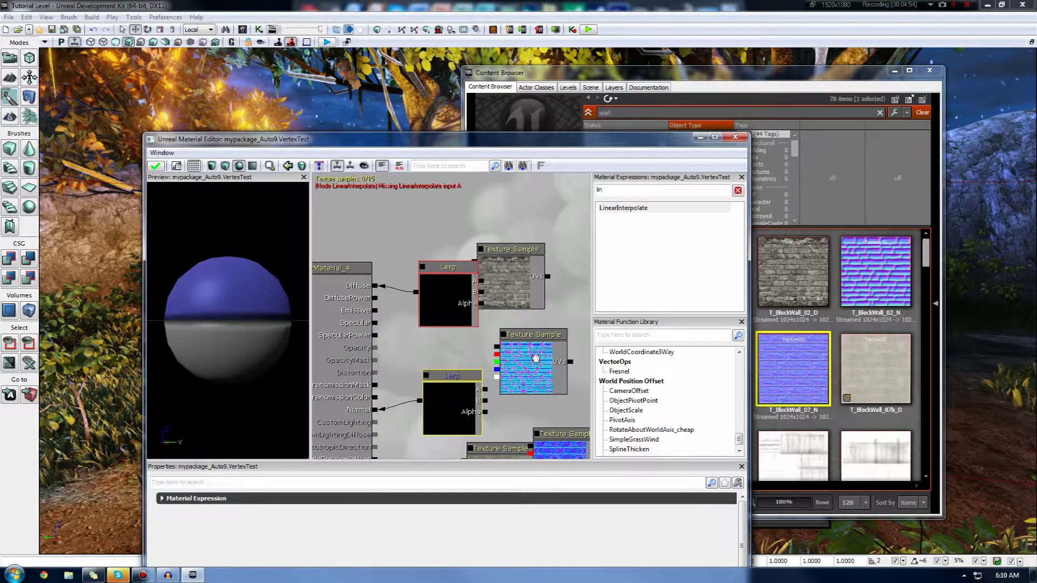
left_click(510, 250)
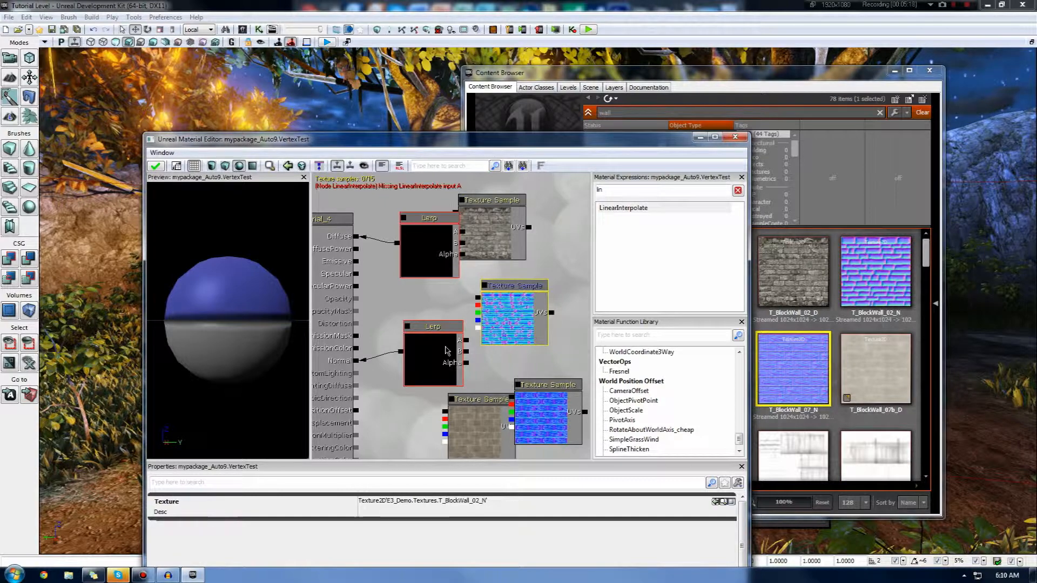
mouse_move(536, 383)
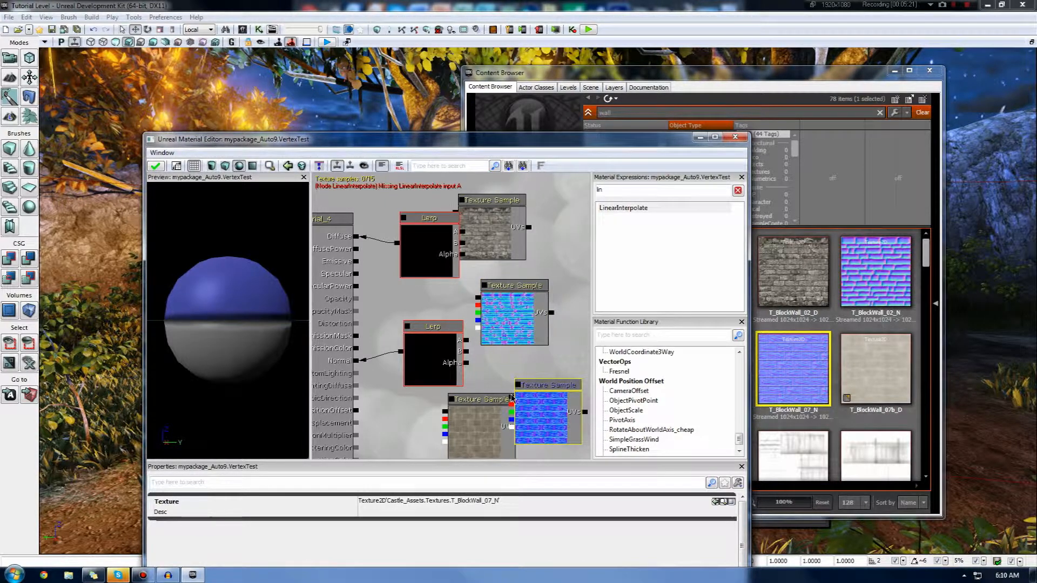
- Wire the brick diffuse textures into the diffuse Lerp's A/B and the normal maps into the normal Lerp
left_click(491, 228)
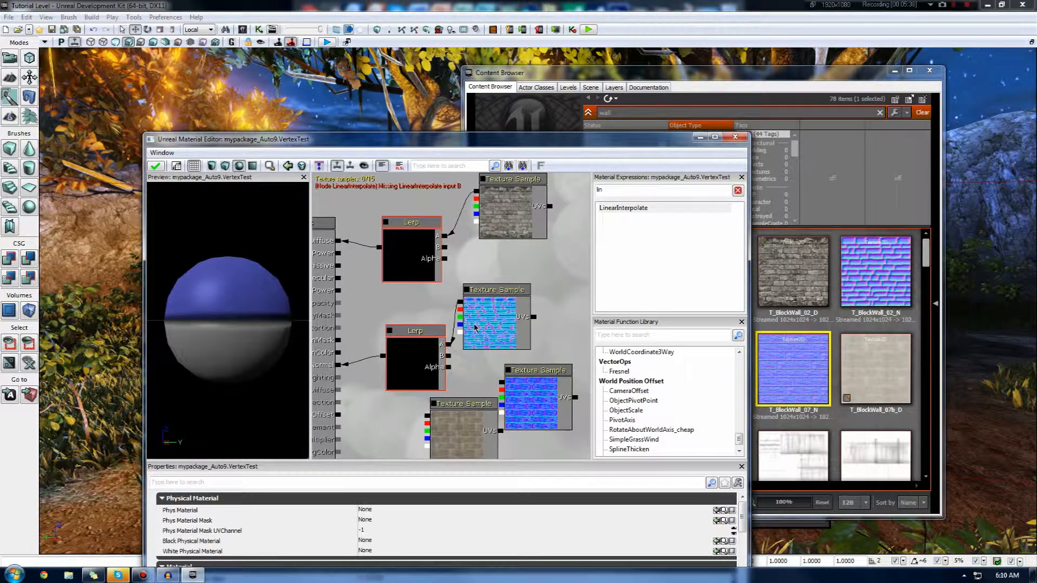
left_click(513, 315)
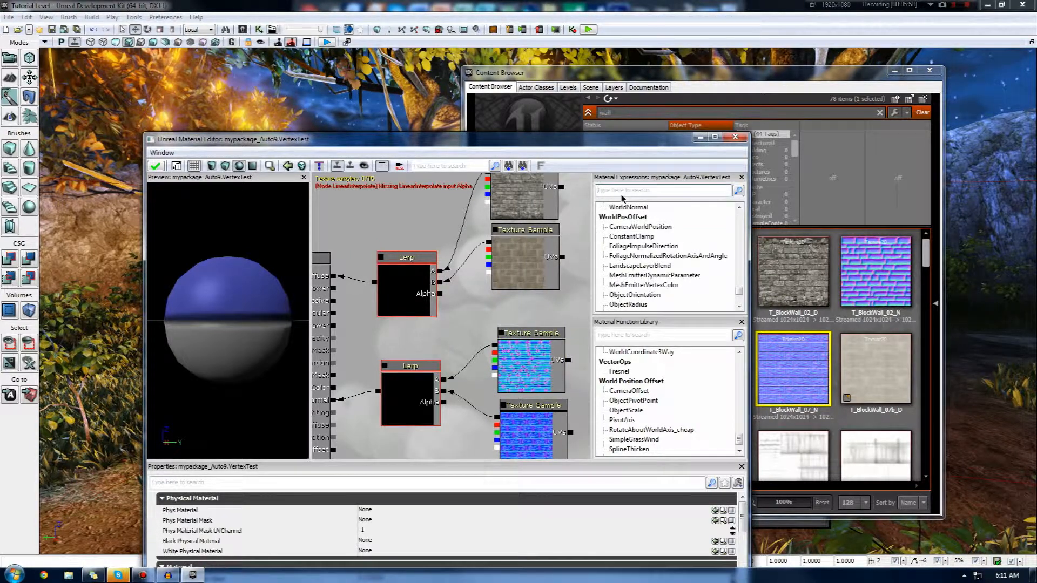
- Add Vertex Color nodes and drive both Lerps' Alpha inputs with them
type("verte")
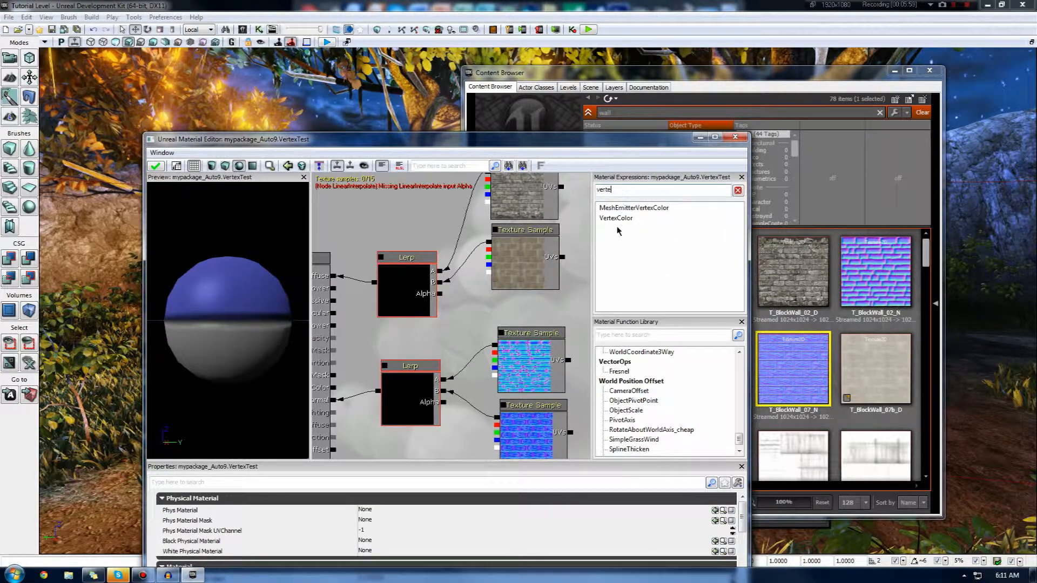
left_click(616, 217)
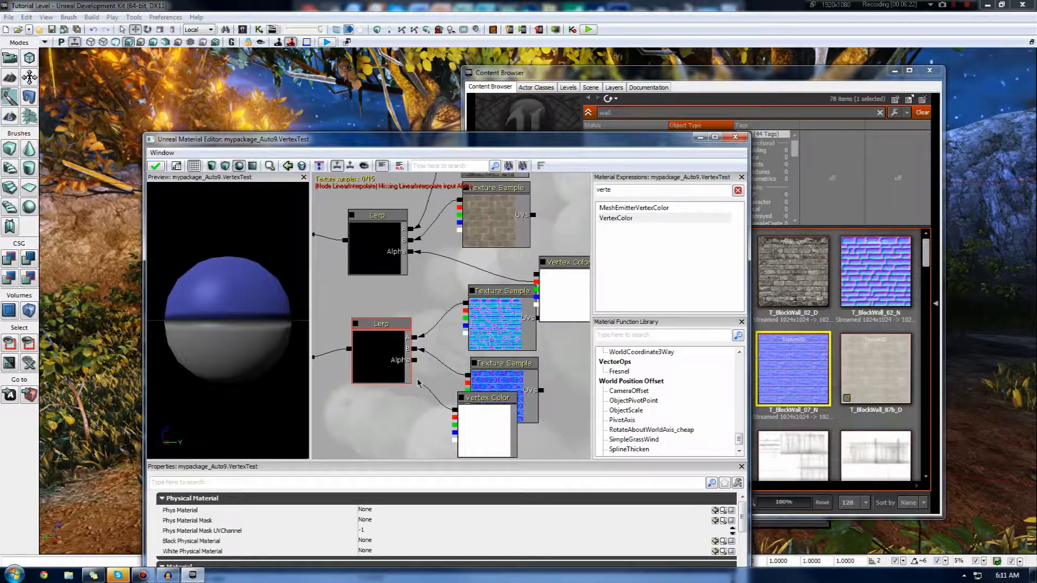
left_click(503, 362)
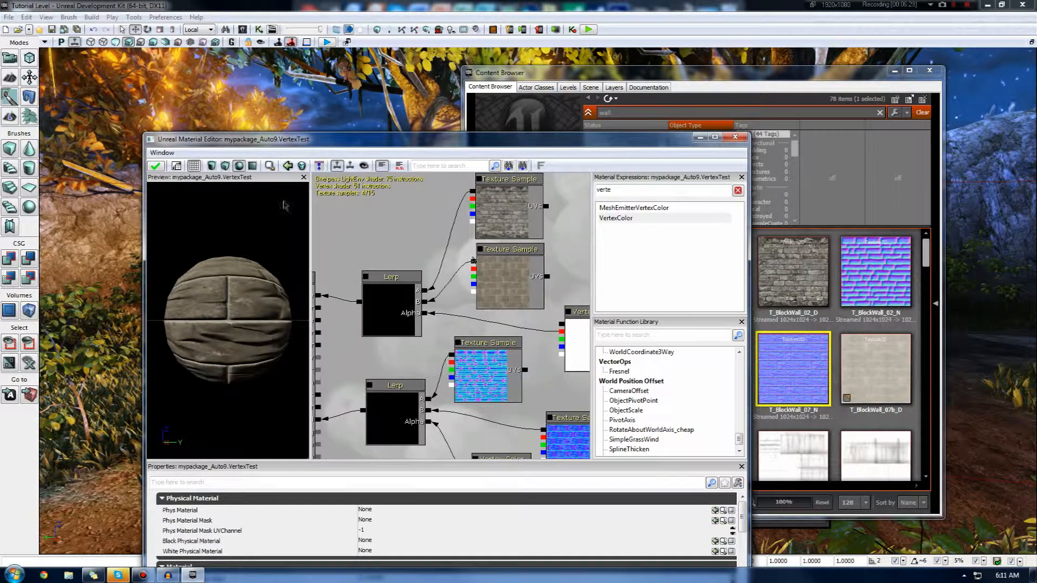
- Close the material editor and show the contents of mypackage in the Content Browser
left_click(155, 166)
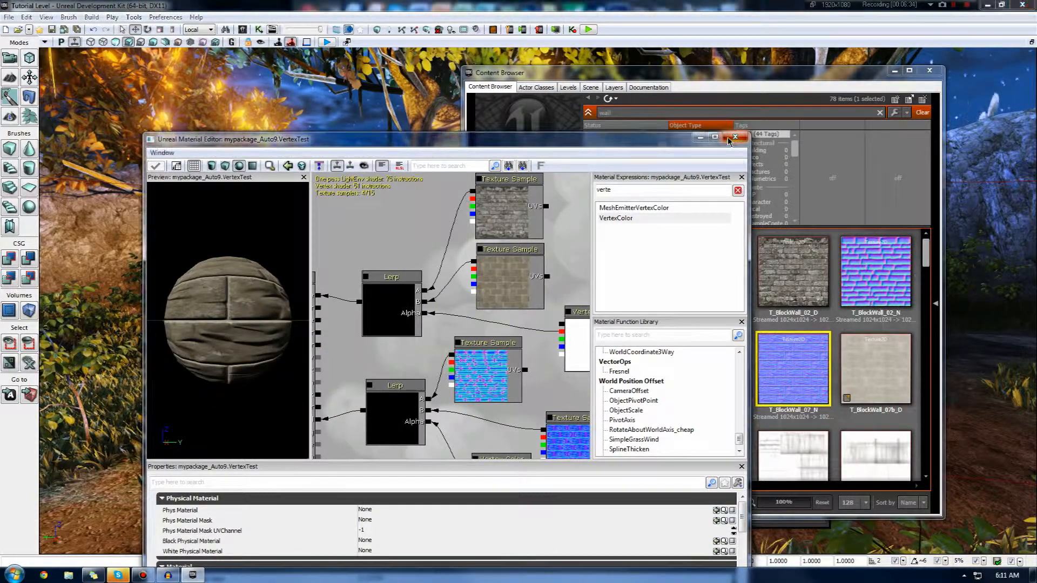
left_click(734, 139)
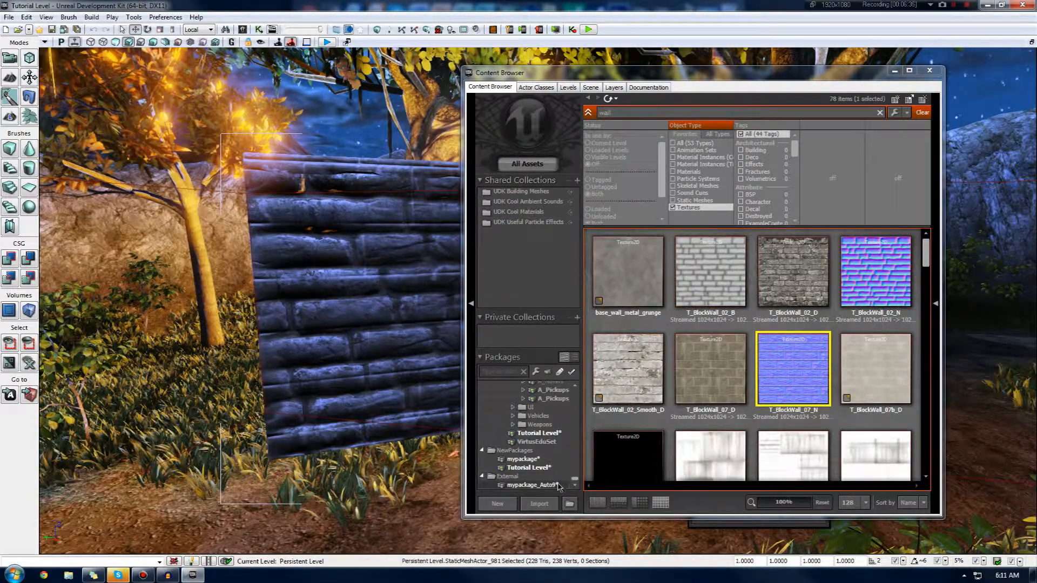
left_click(521, 459)
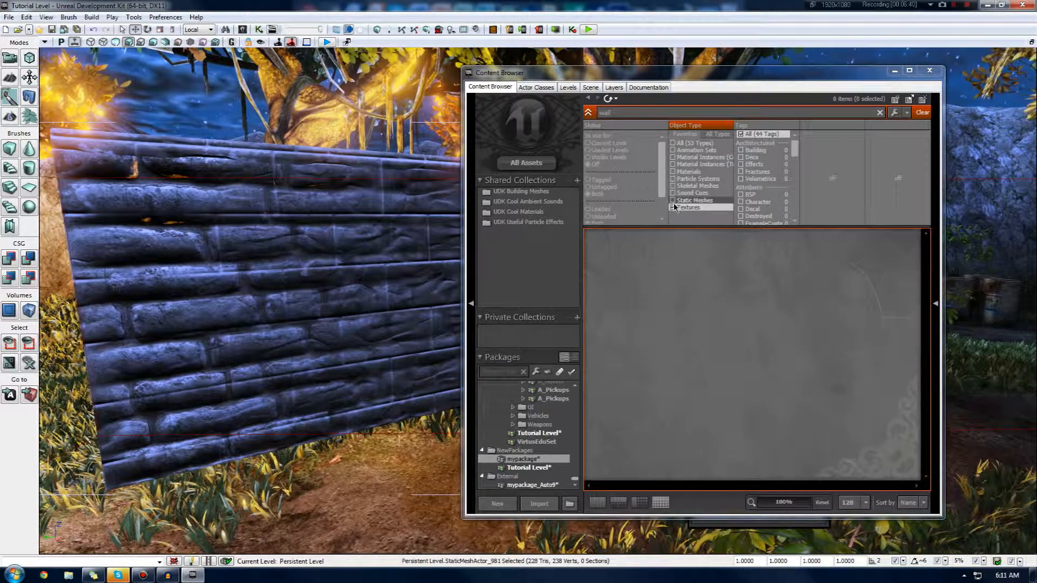
- Show all asset types and select the Vertex1 material
left_click(674, 207)
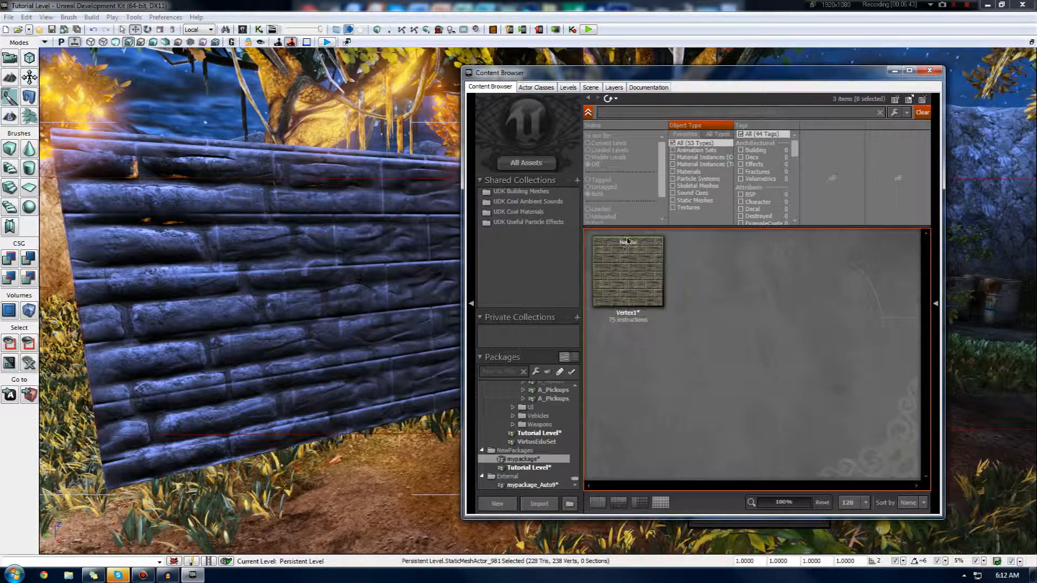
left_click(627, 271)
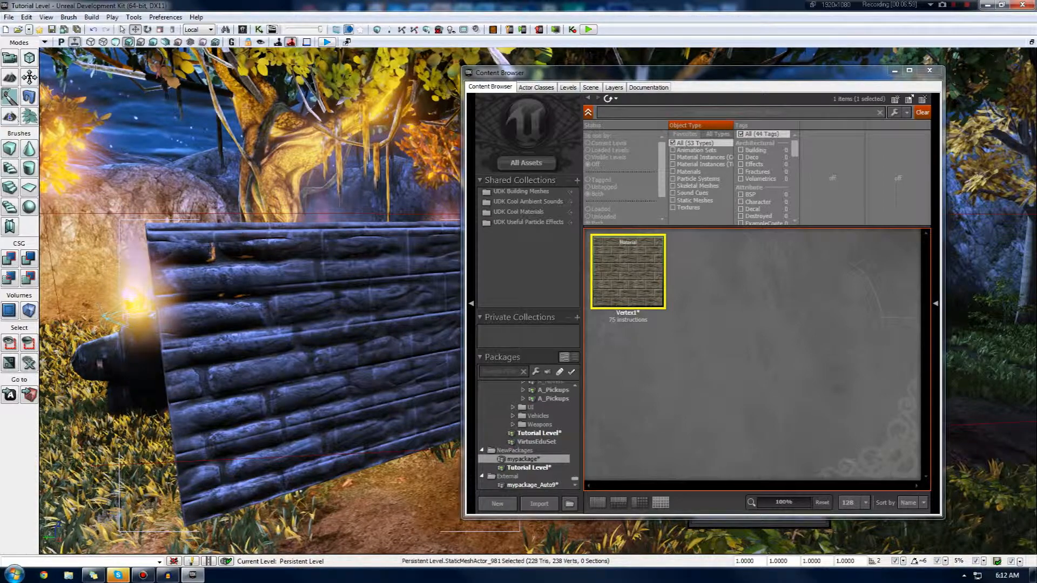
left_click(528, 468)
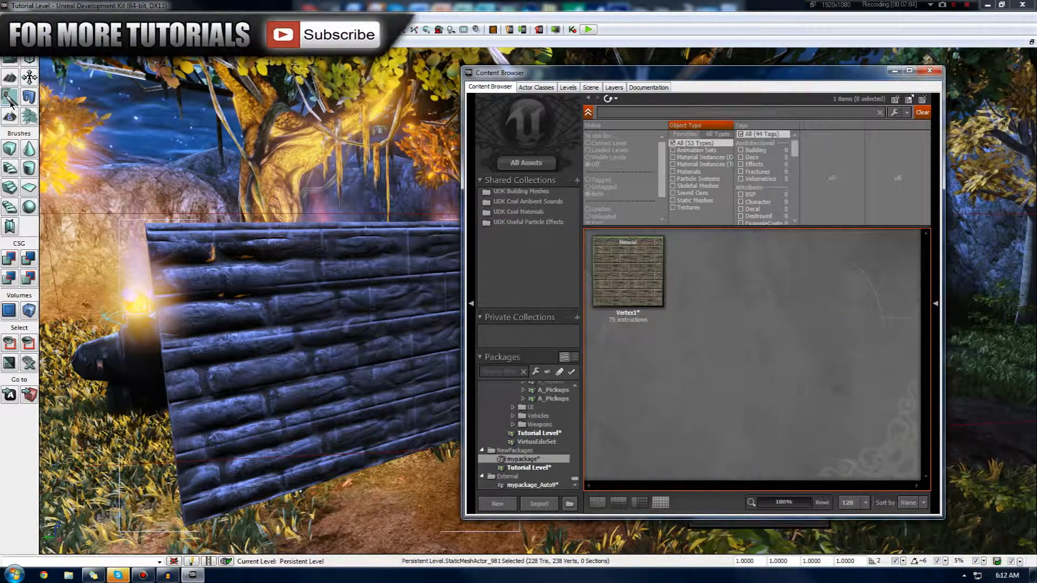
- Enter Mesh Paint mode with radius 62, strength 1.00 and only the red channel enabled
left_click(10, 98)
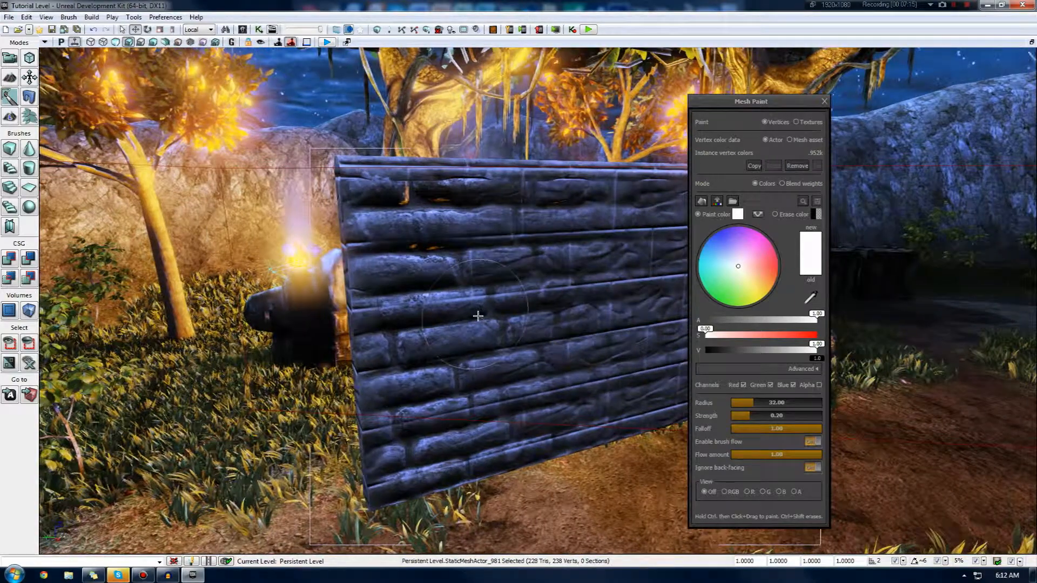
mouse_move(581, 342)
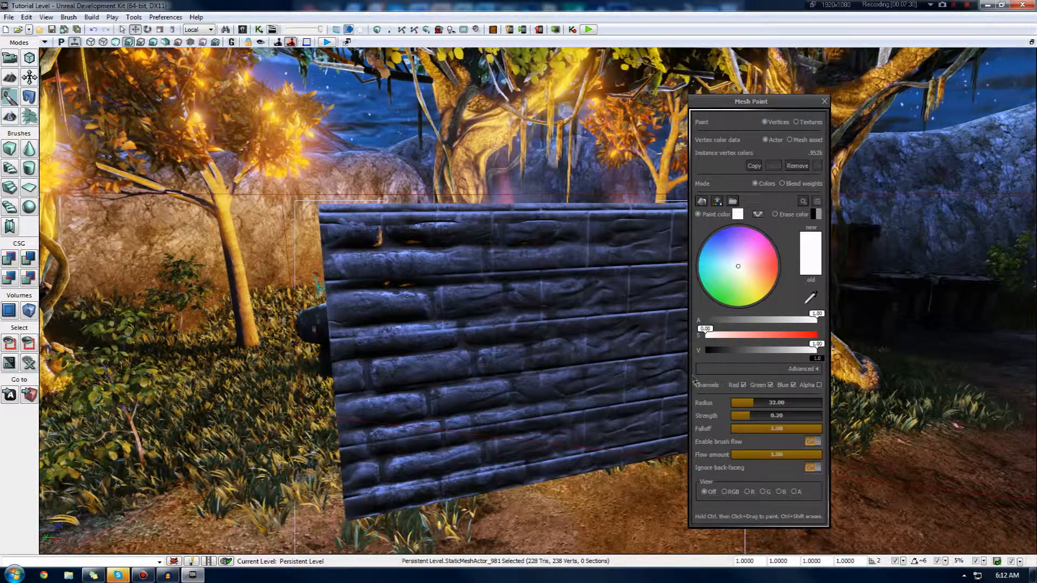
mouse_move(692, 378)
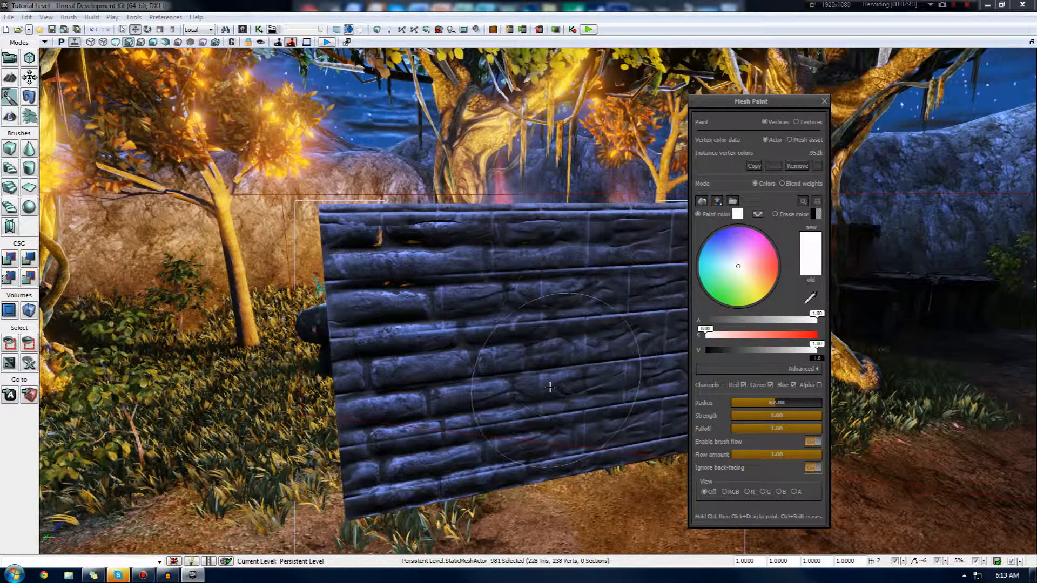
left_click(776, 428)
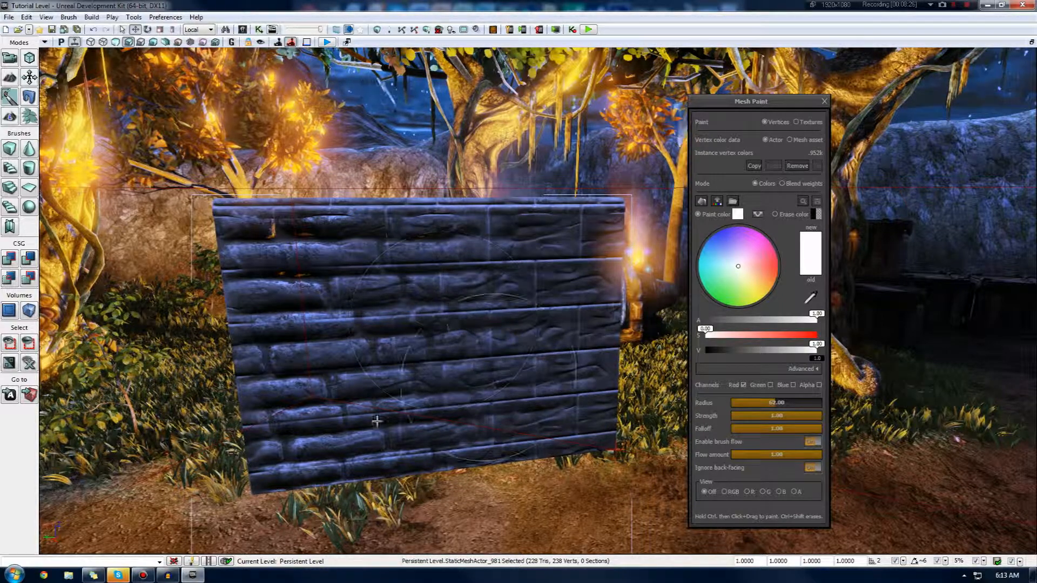
mouse_move(435, 311)
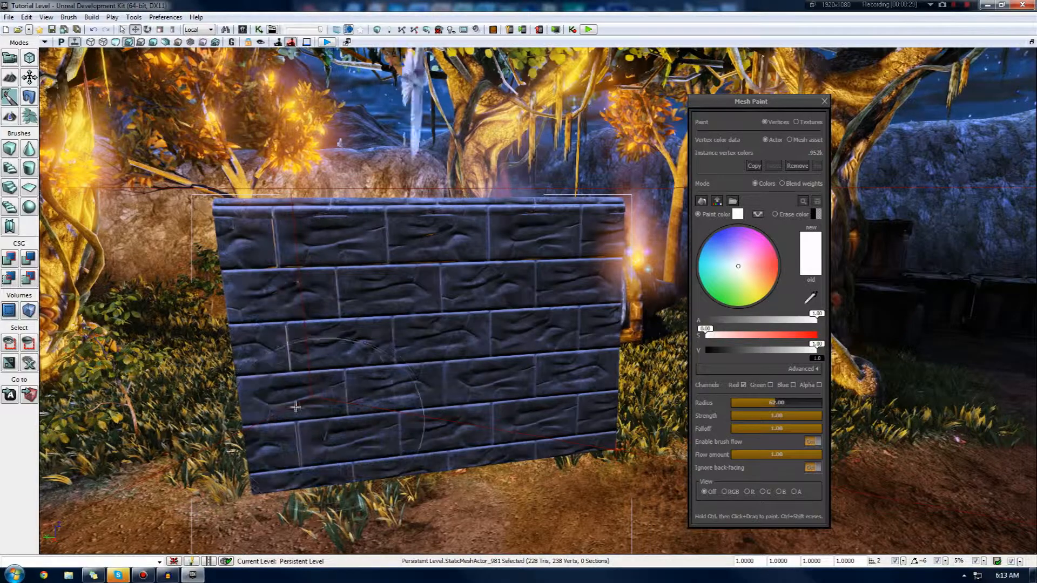
mouse_move(334, 301)
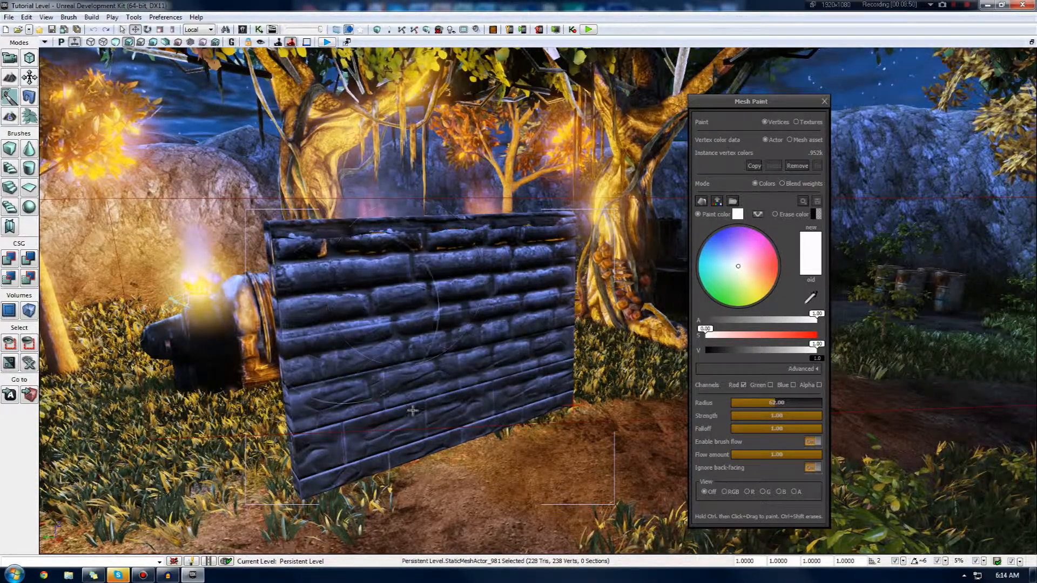
mouse_move(441, 242)
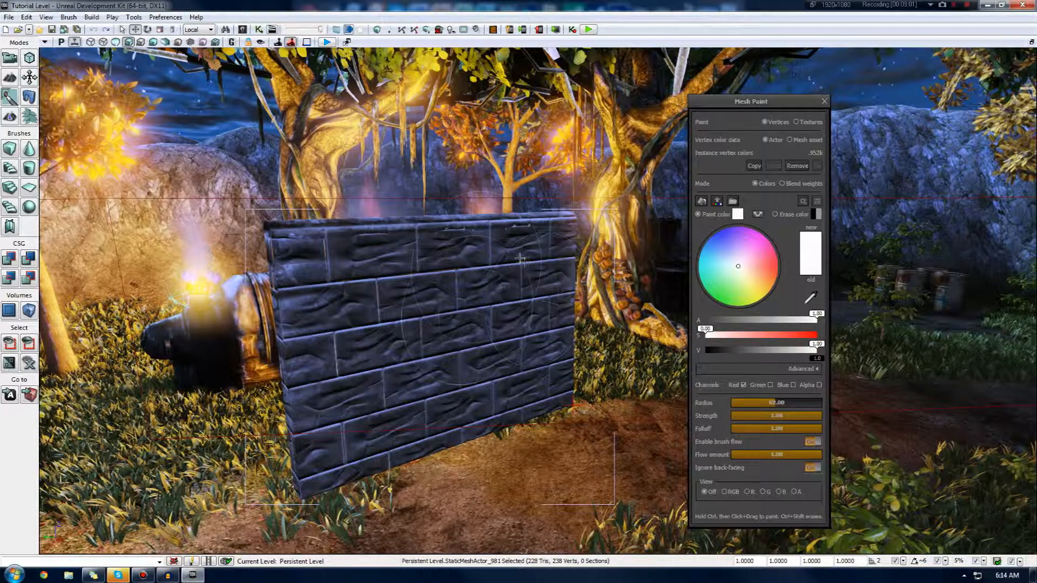
mouse_move(400, 327)
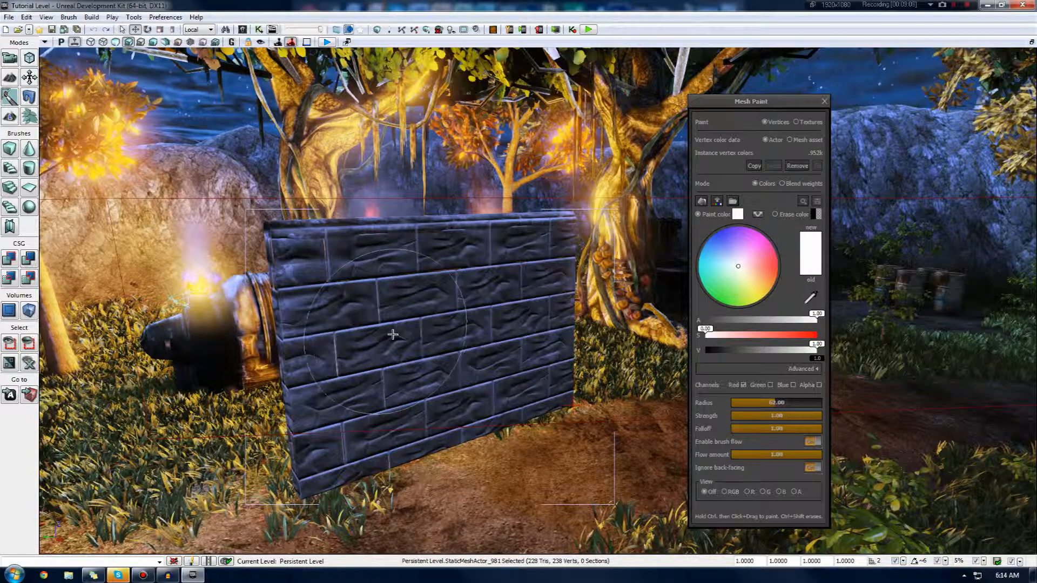
mouse_move(460, 316)
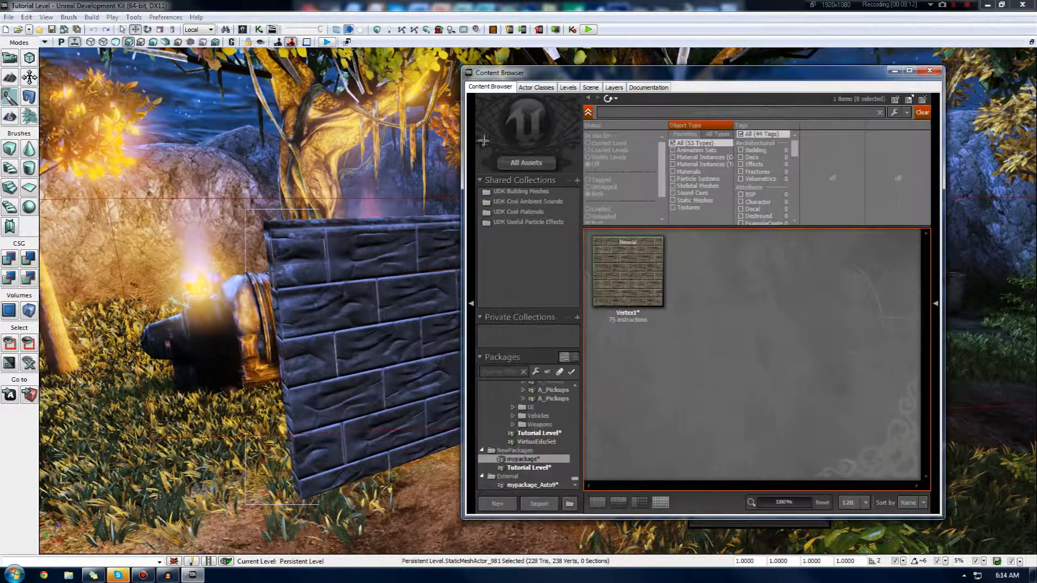
- Reopen the Vertex1 material and maximize the material editor to show its node graph
double_click(627, 268)
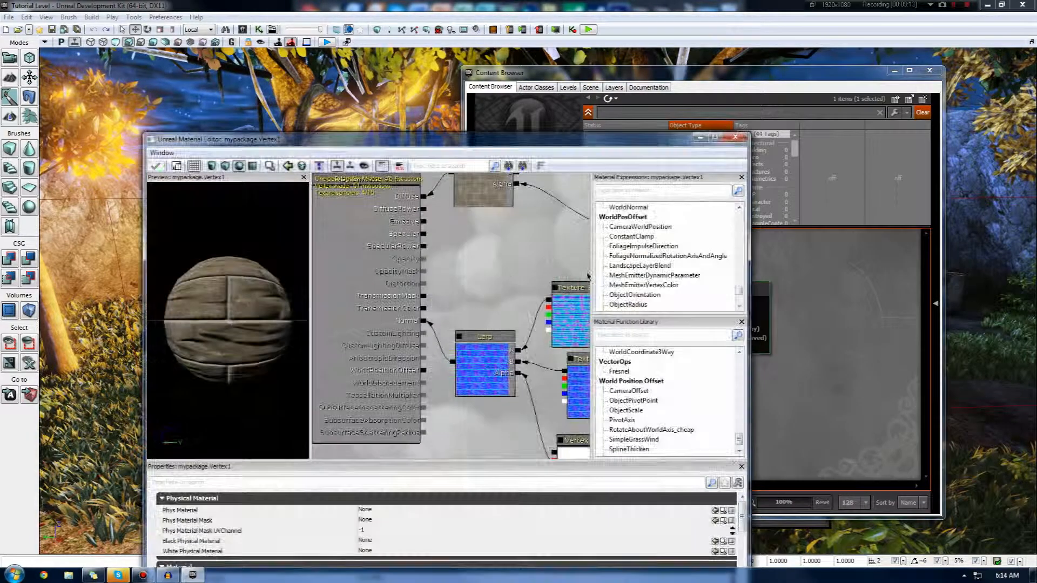
left_click(715, 137)
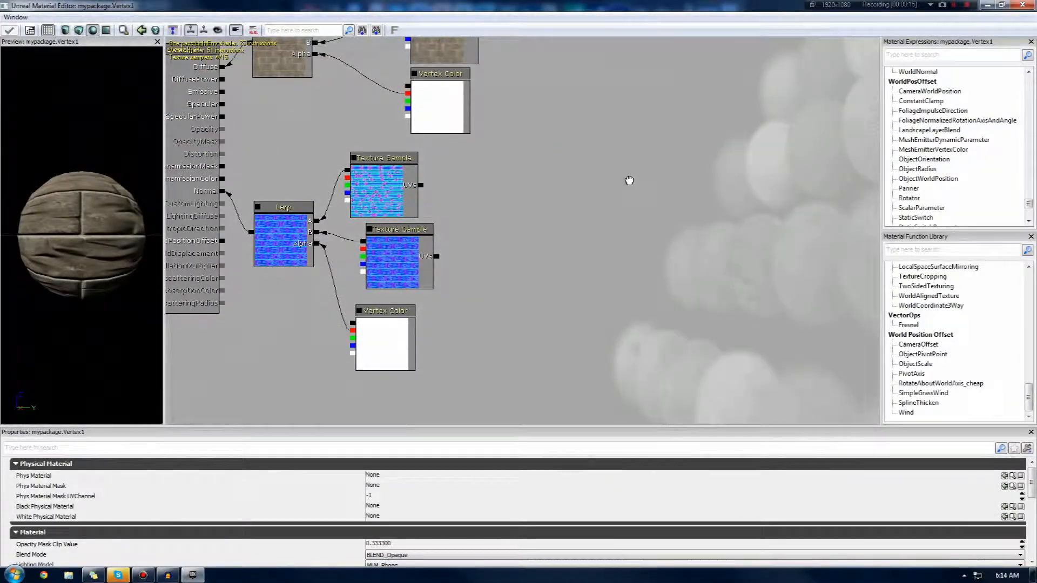